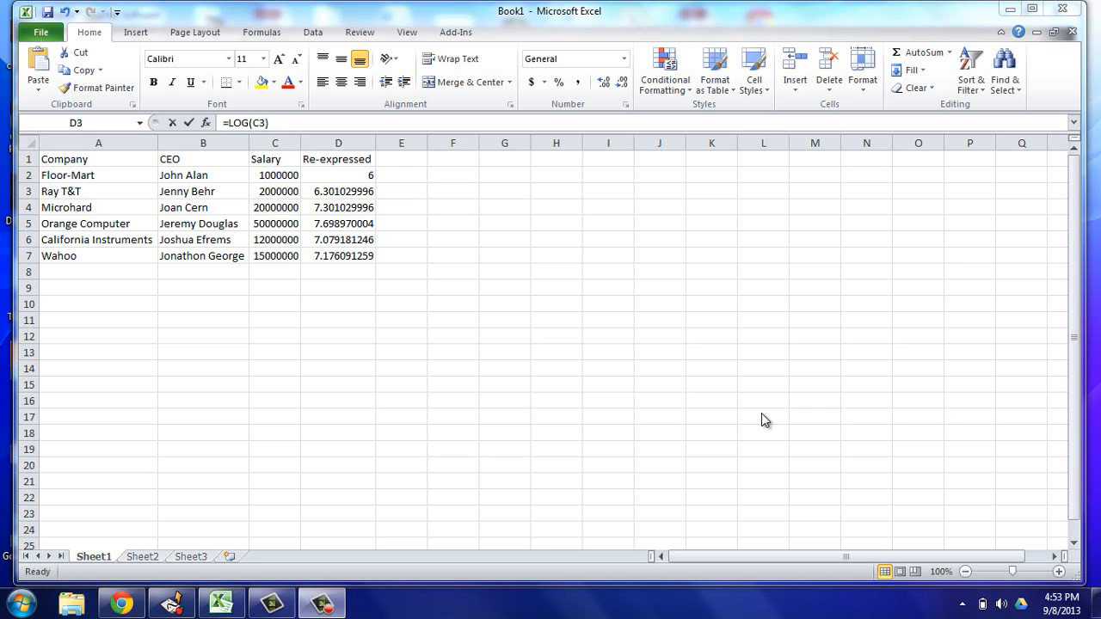
mouse_move(478, 21)
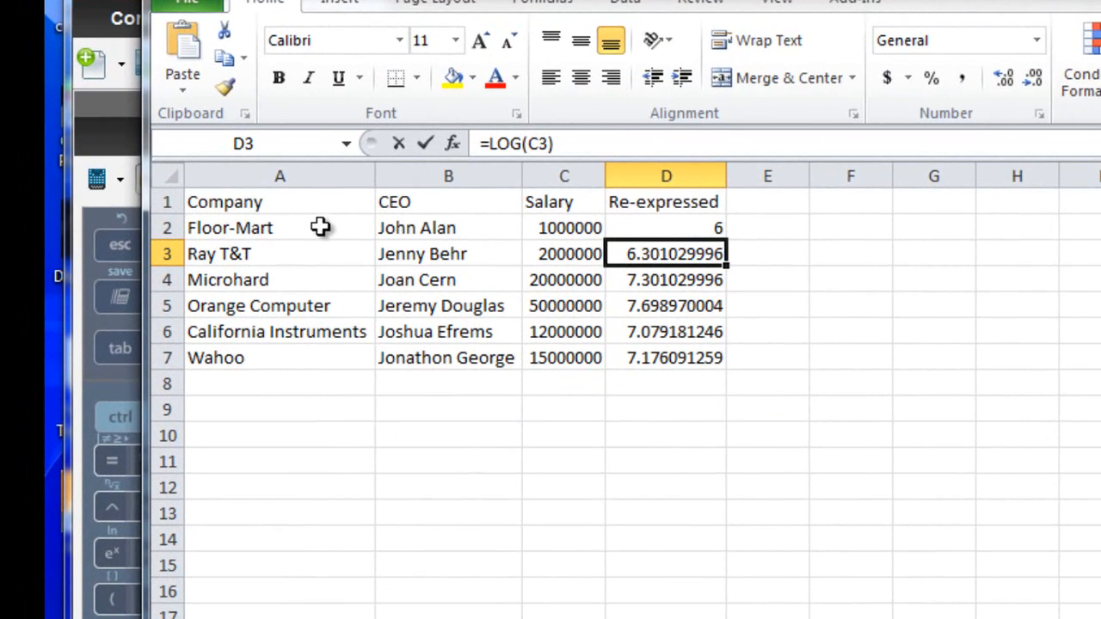
mouse_move(316, 208)
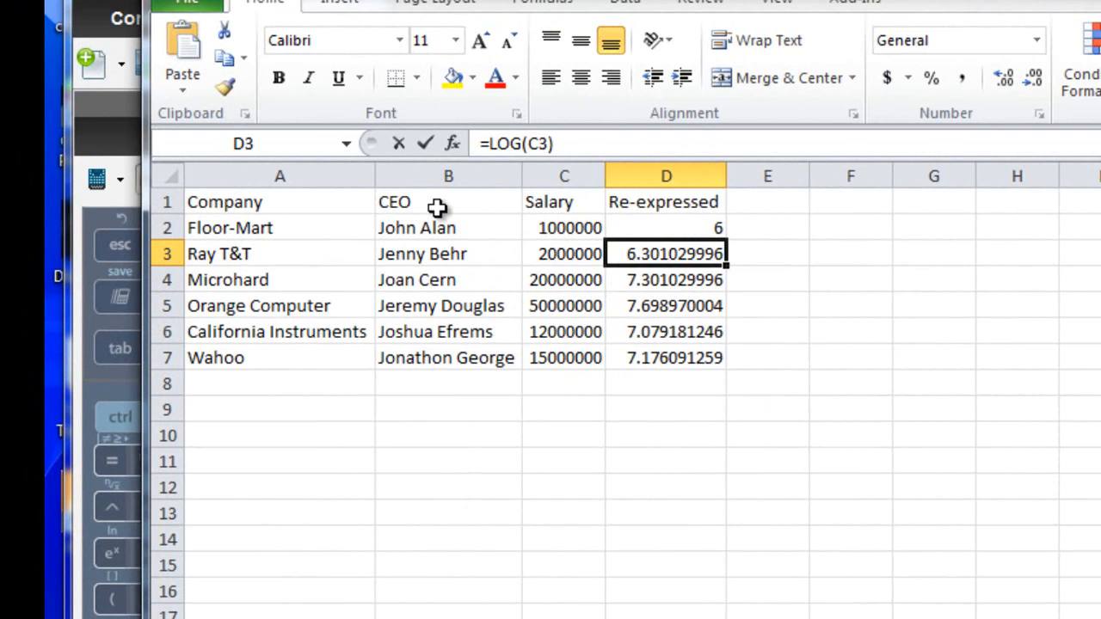
mouse_move(561, 206)
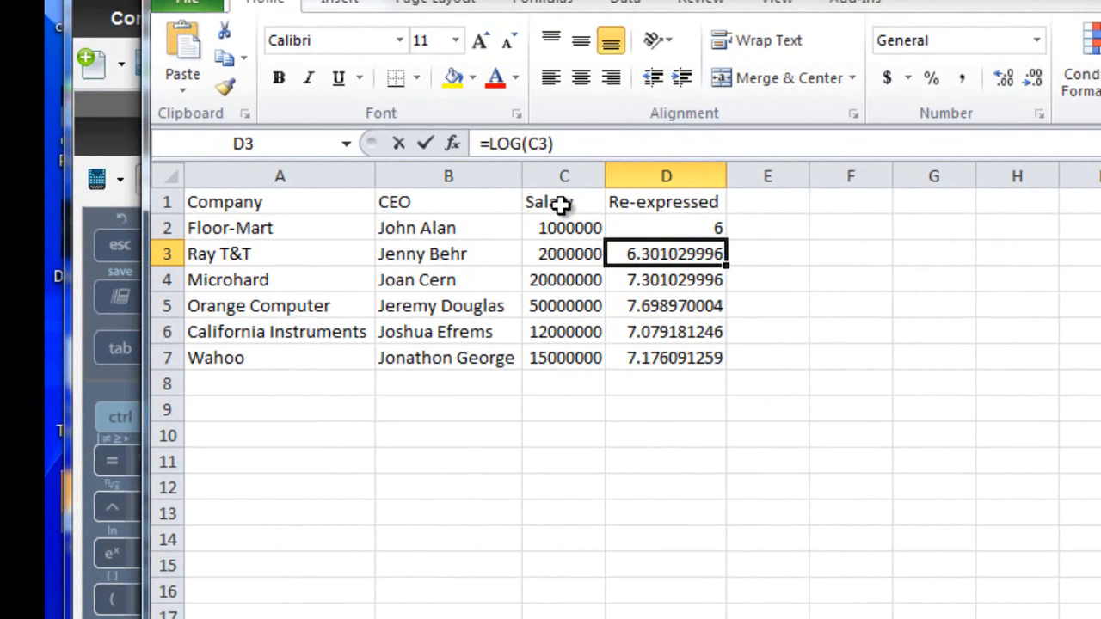
mouse_move(755, 227)
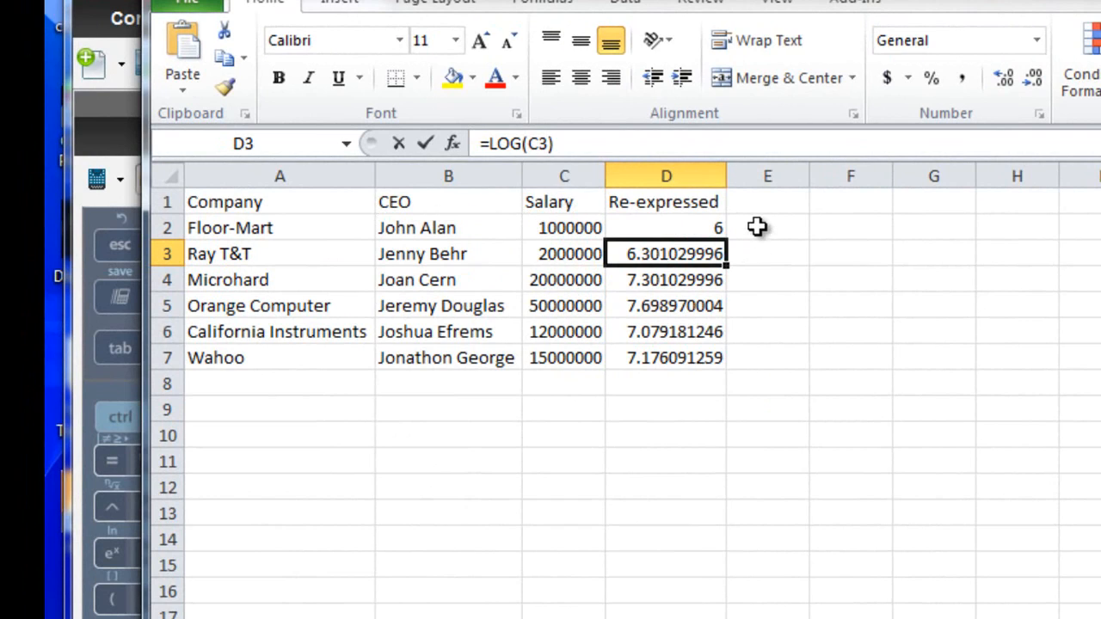
mouse_move(752, 228)
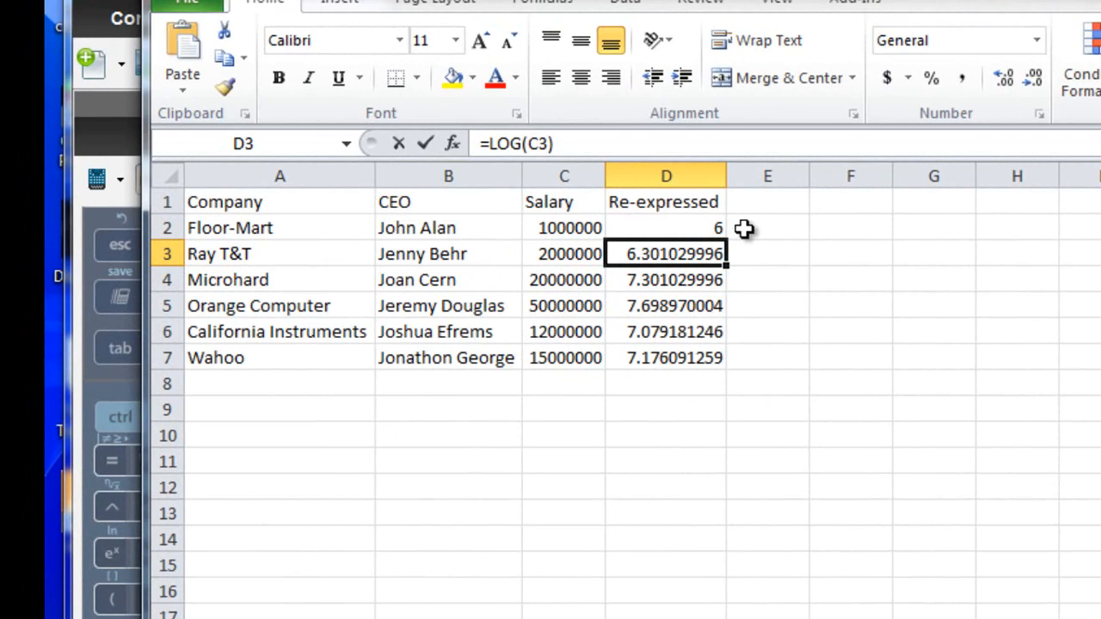
mouse_move(737, 228)
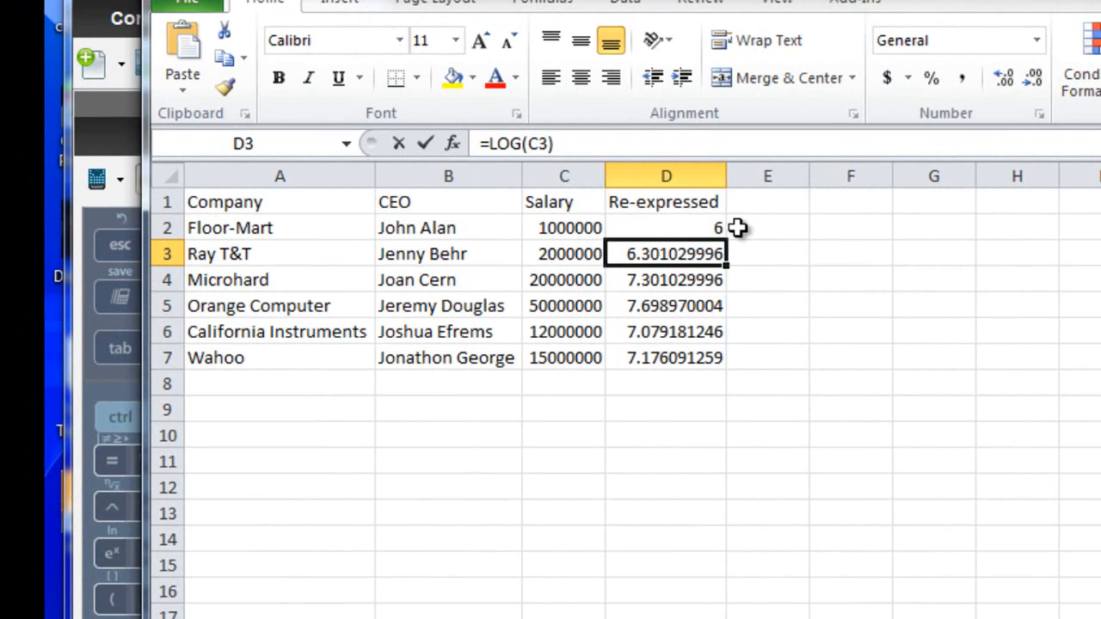
mouse_move(695, 227)
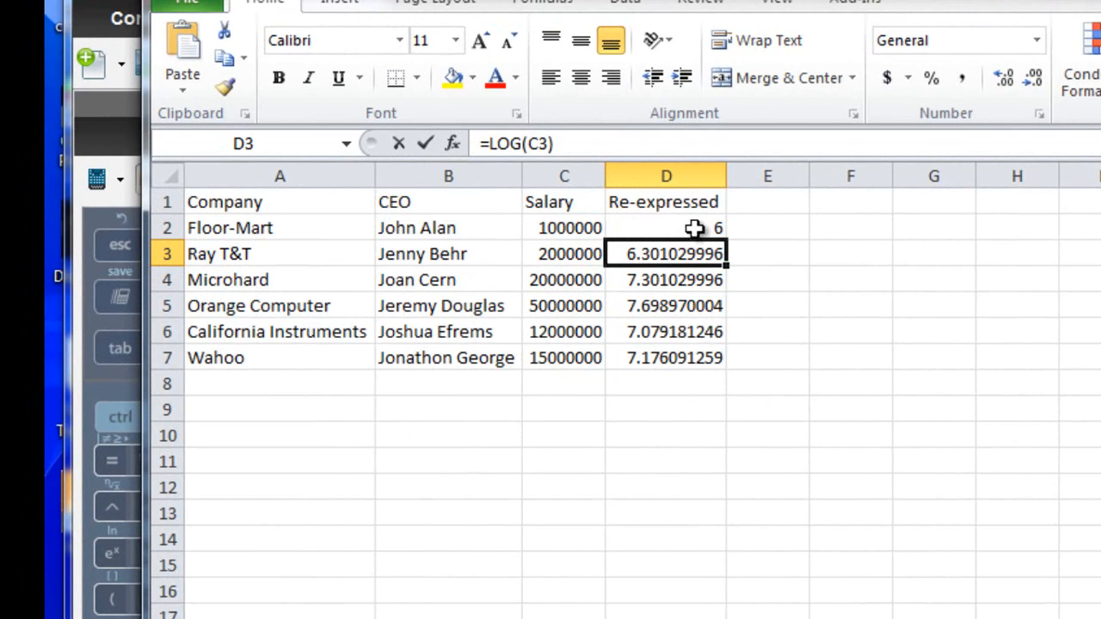
Review the CEO, log formula and salary cells in row 2, then switch to TI-Nspire.
left_click(666, 227)
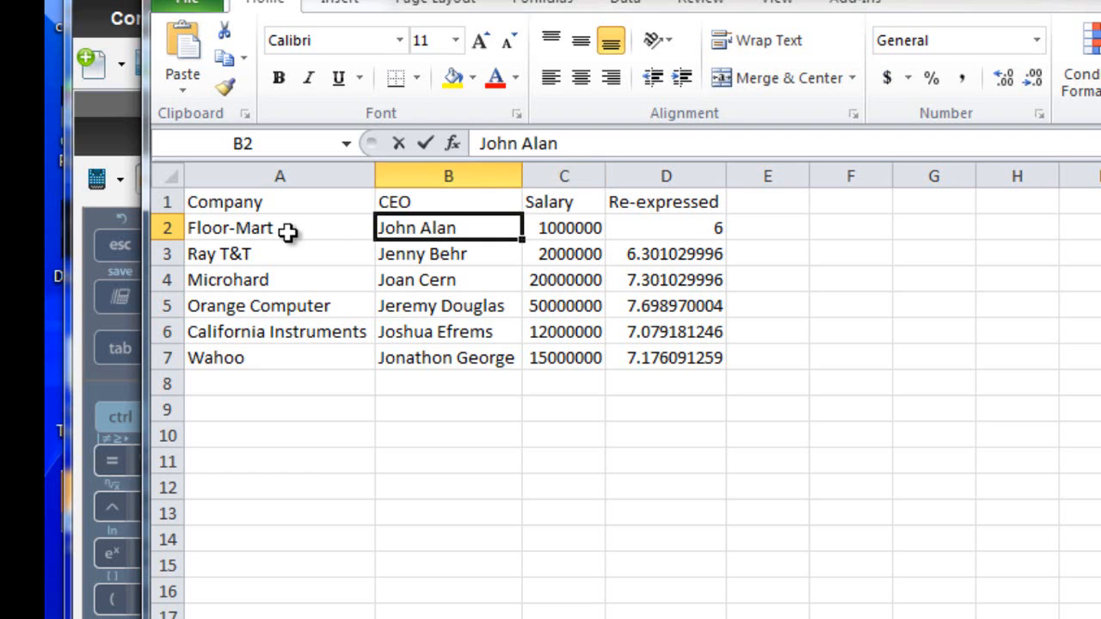
mouse_move(559, 227)
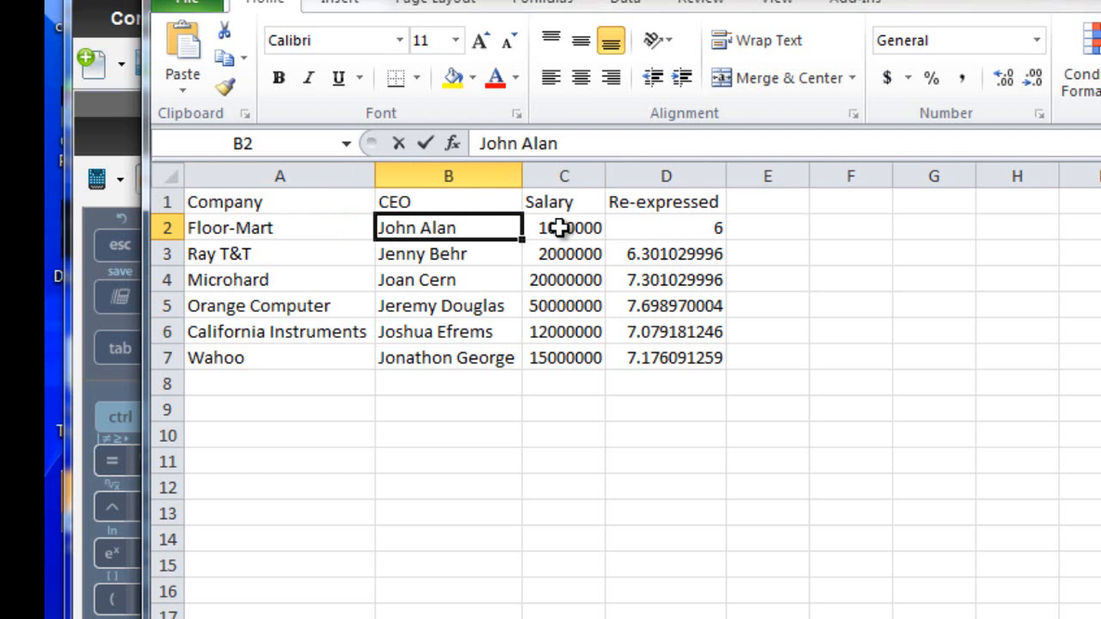
left_click(664, 227)
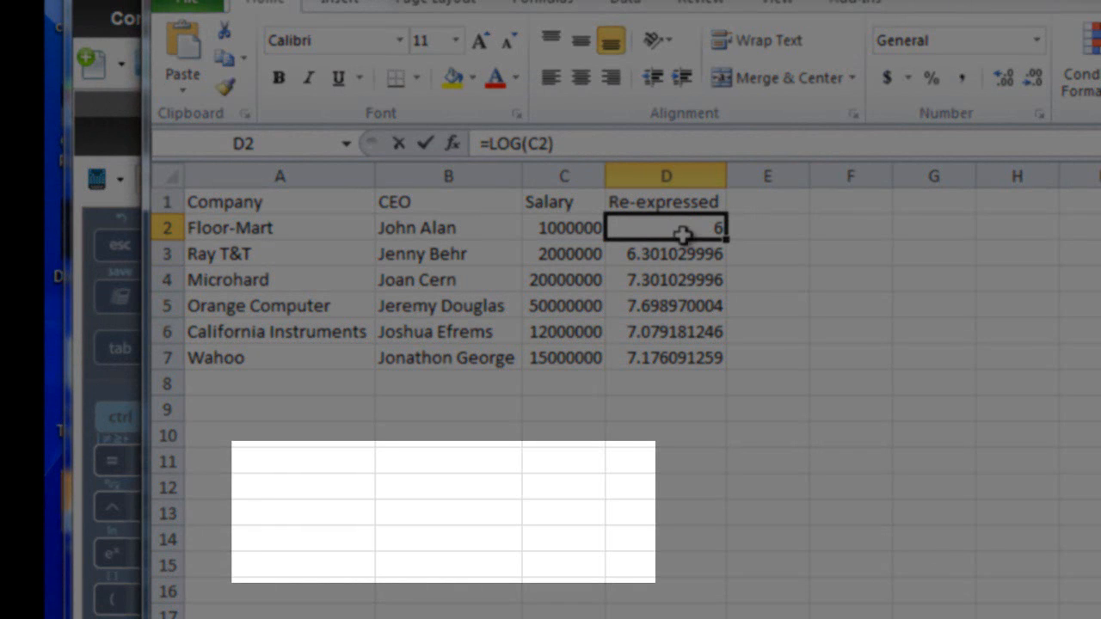
mouse_move(568, 232)
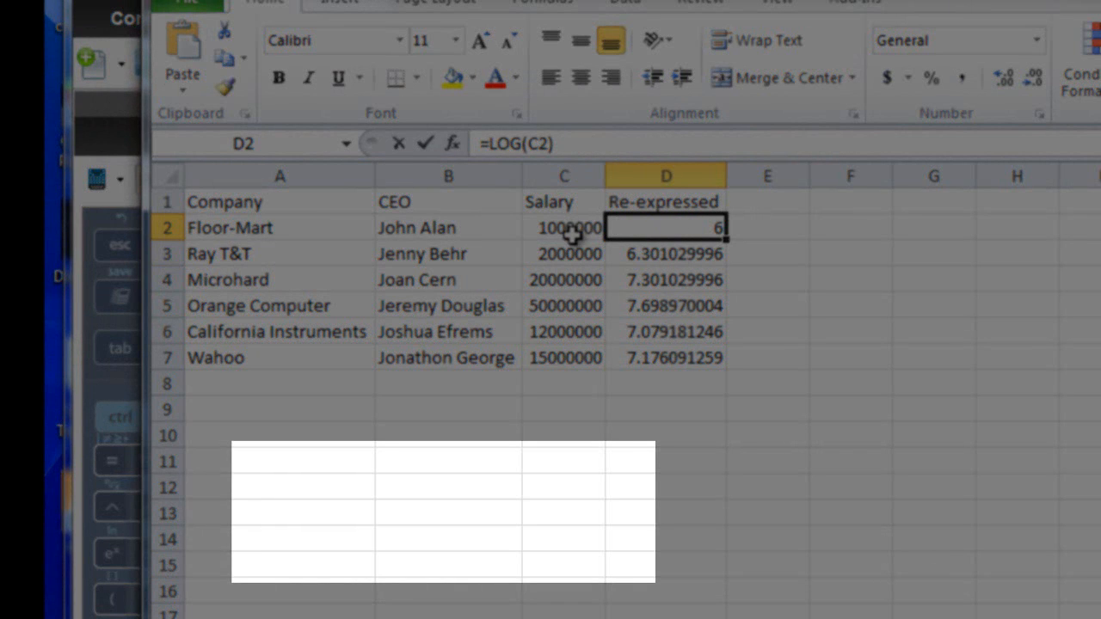
left_click(564, 227)
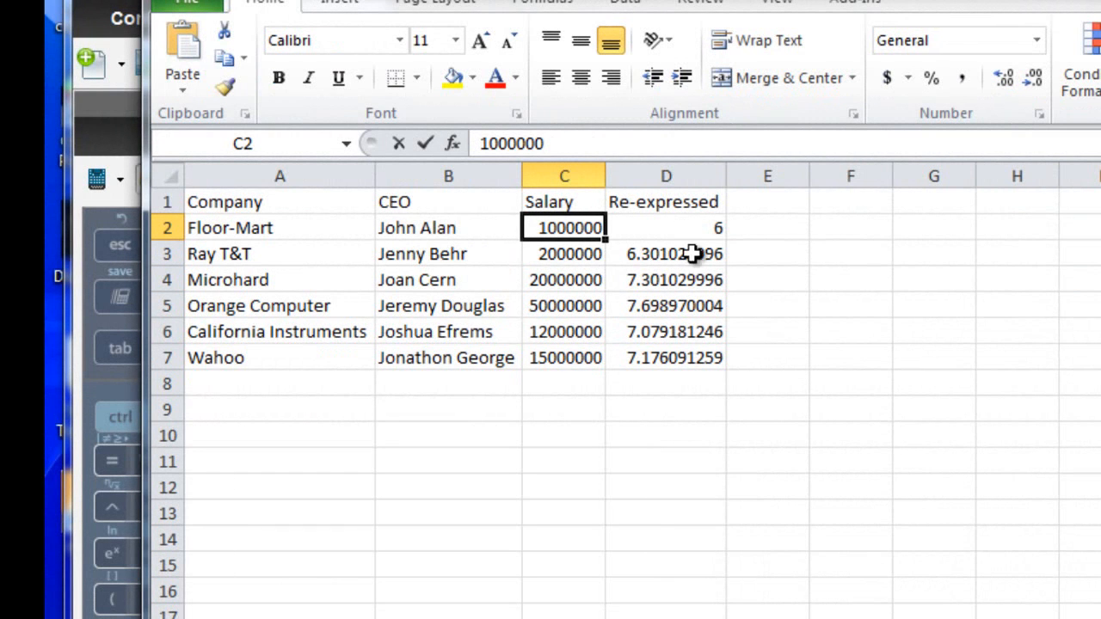
mouse_move(688, 360)
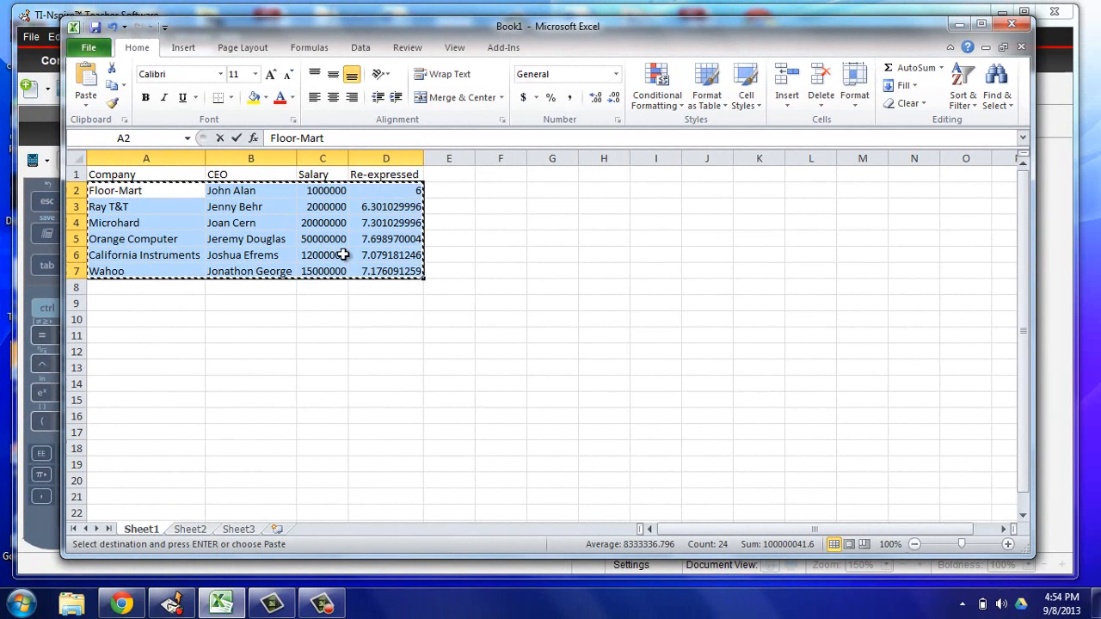
left_click(170, 602)
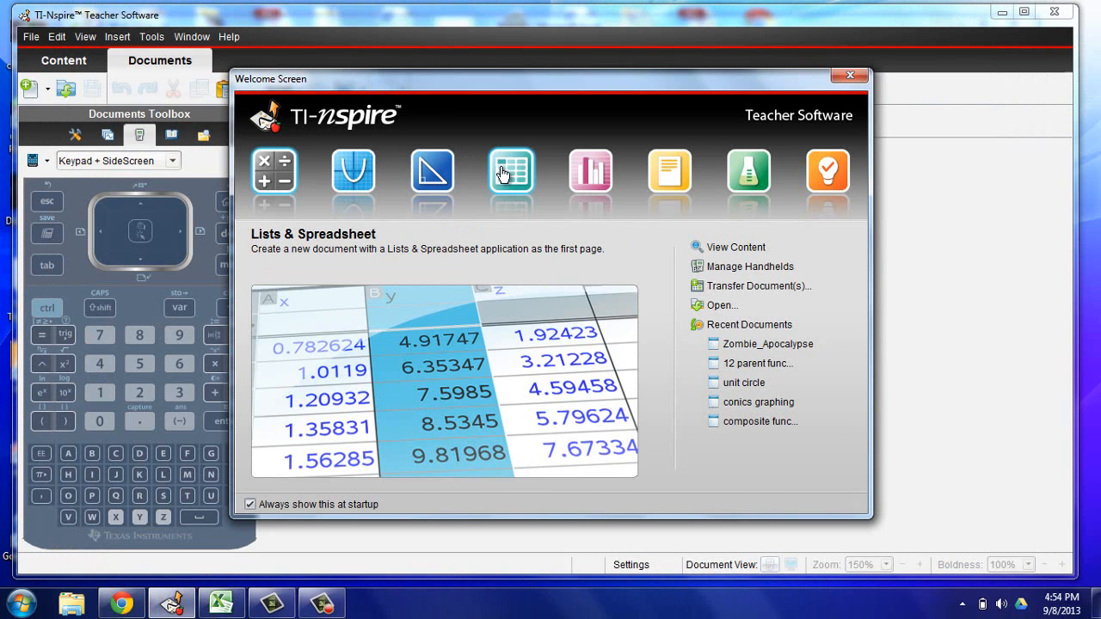
Start a new Lists & Spreadsheet document and select cell A1 for the pasted data.
left_click(513, 172)
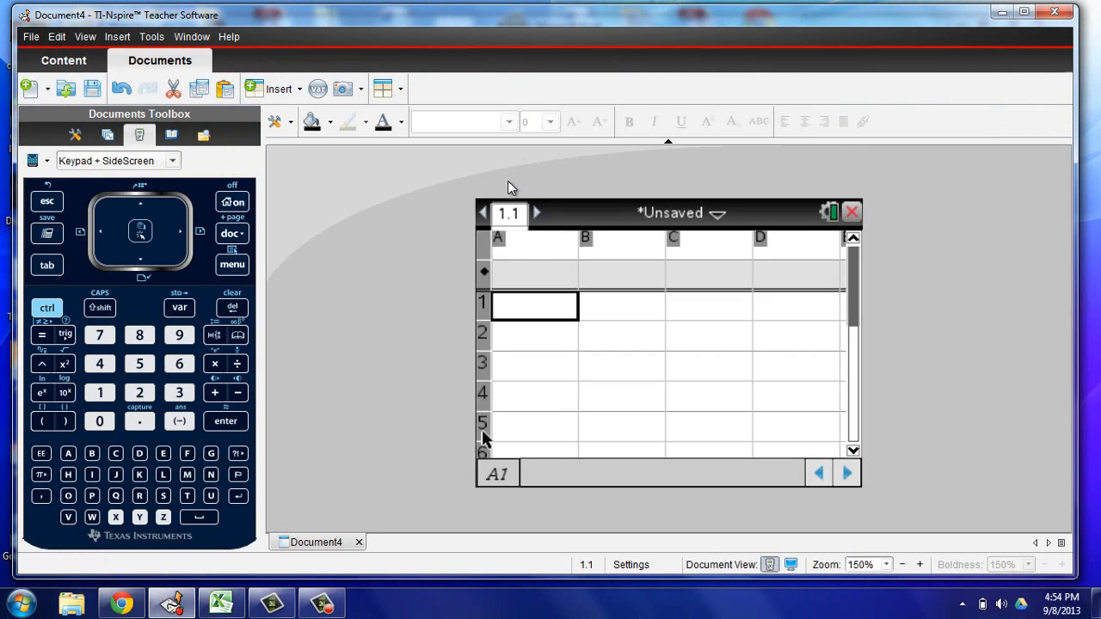
left_click(533, 307)
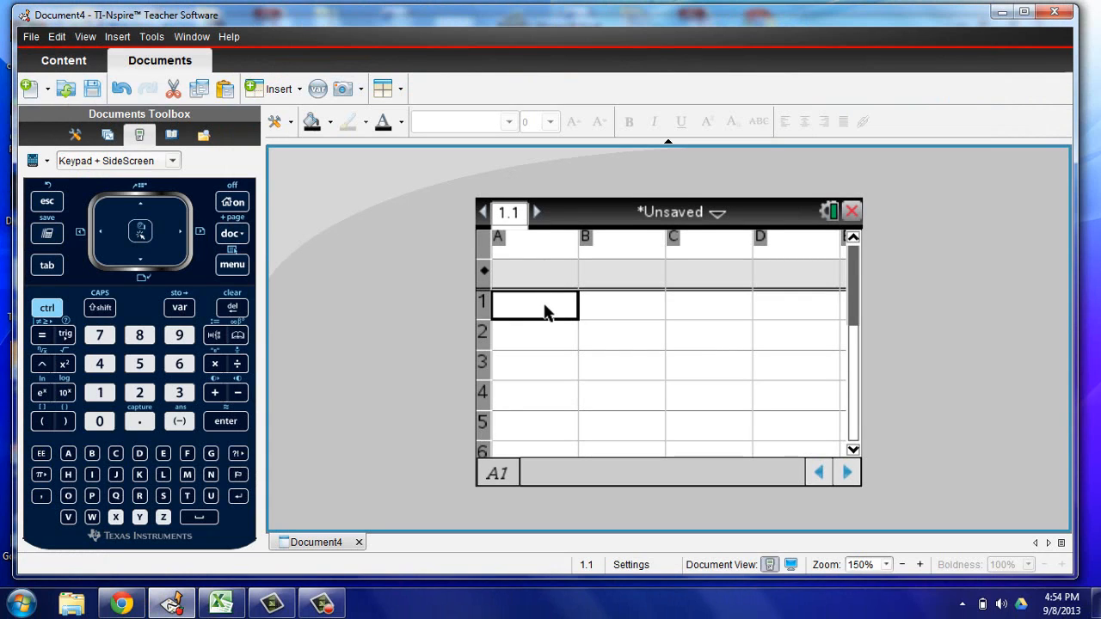
mouse_move(543, 311)
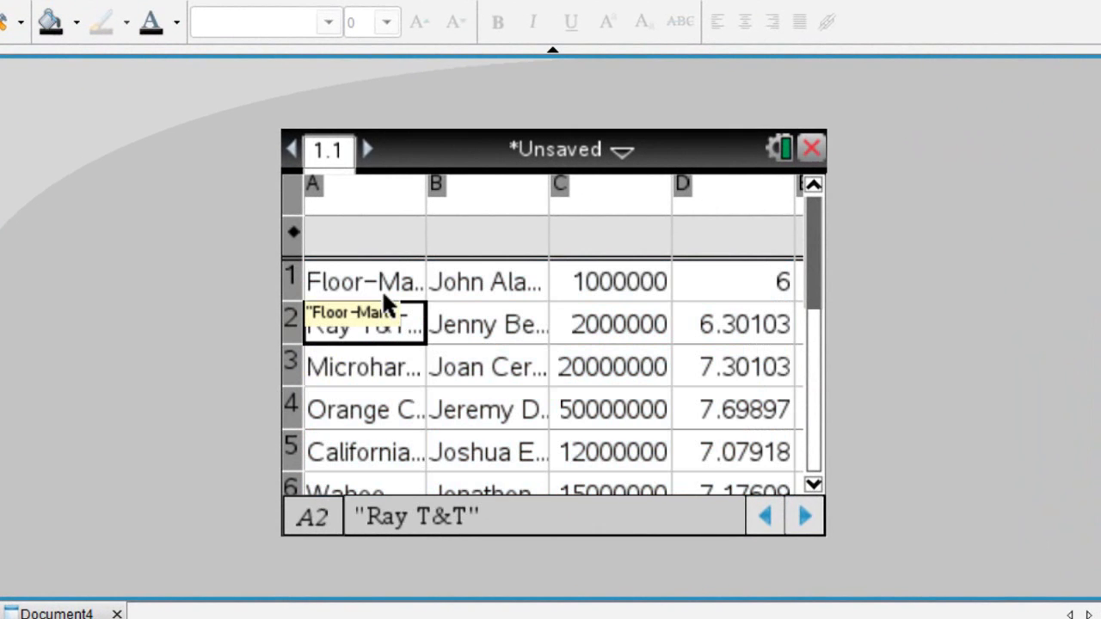
Name column A 'company', correcting the 'companhy' typo, and confirm it.
left_click(363, 197)
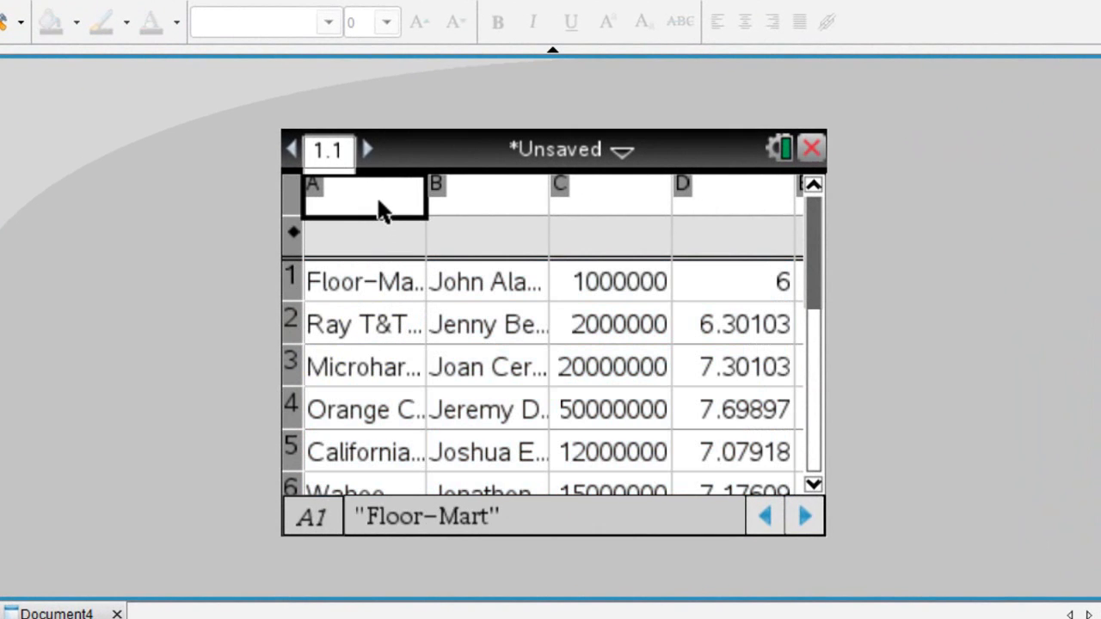
type("c")
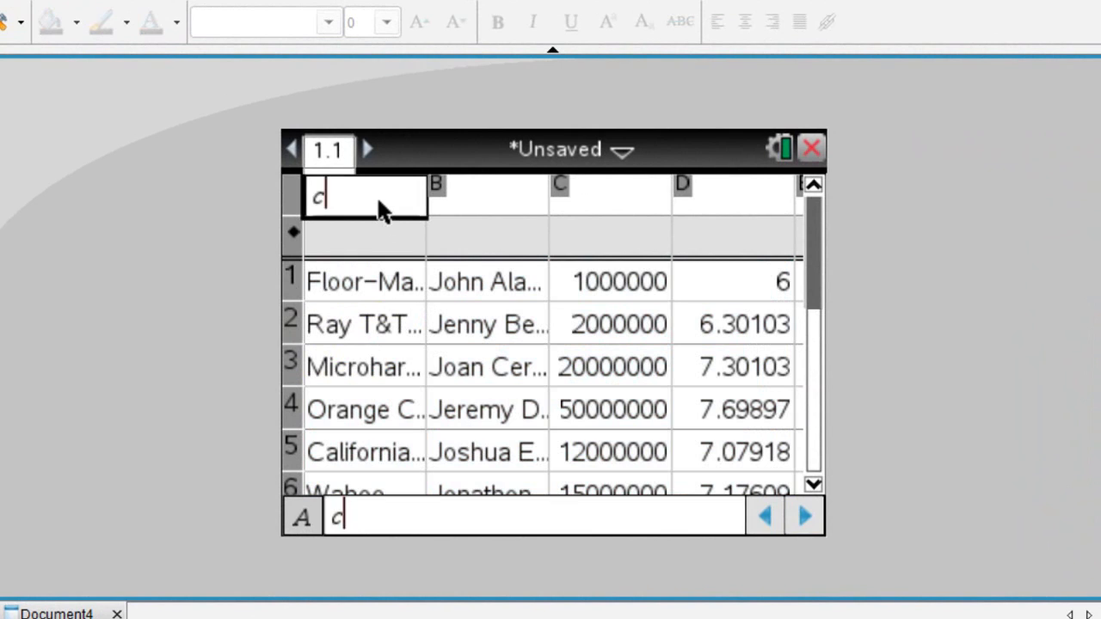
type("ompanhy")
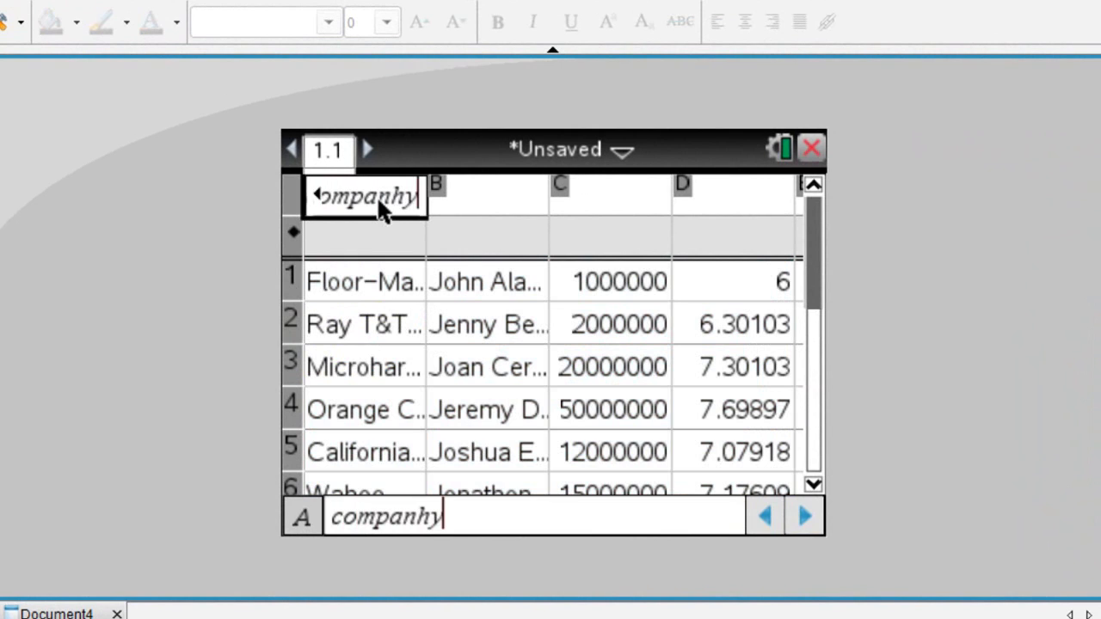
key("BackSpace")
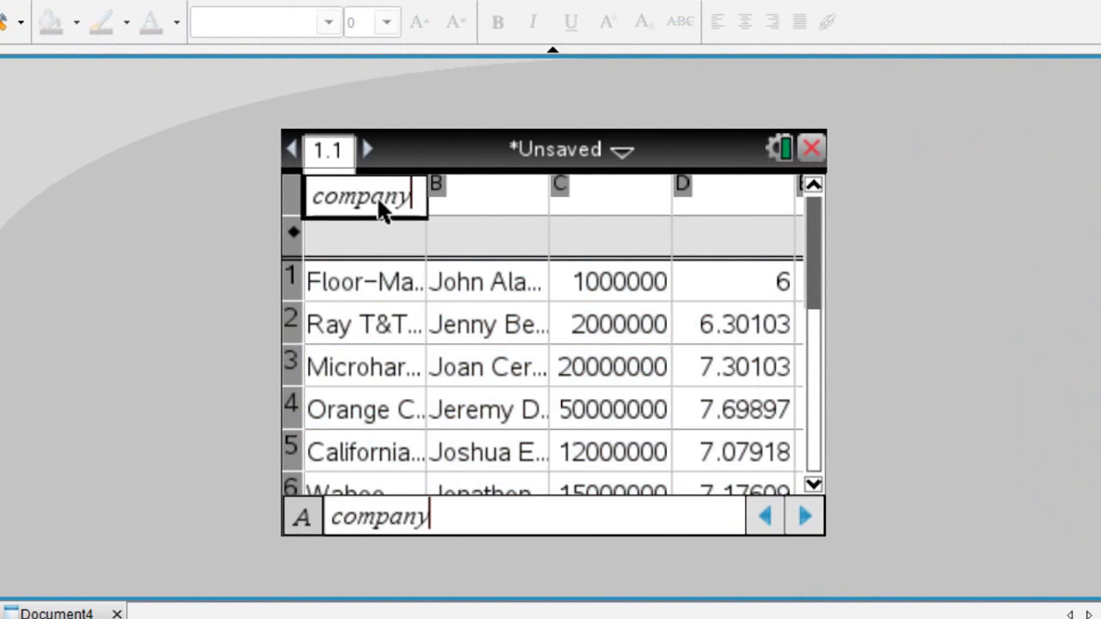
left_click(489, 196)
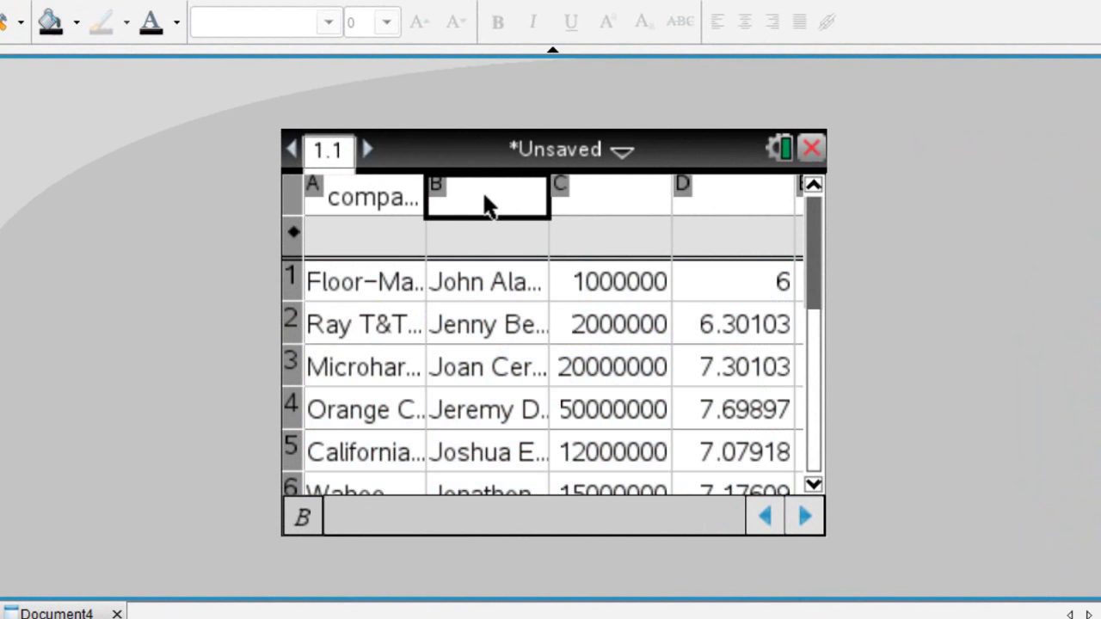
mouse_move(622, 206)
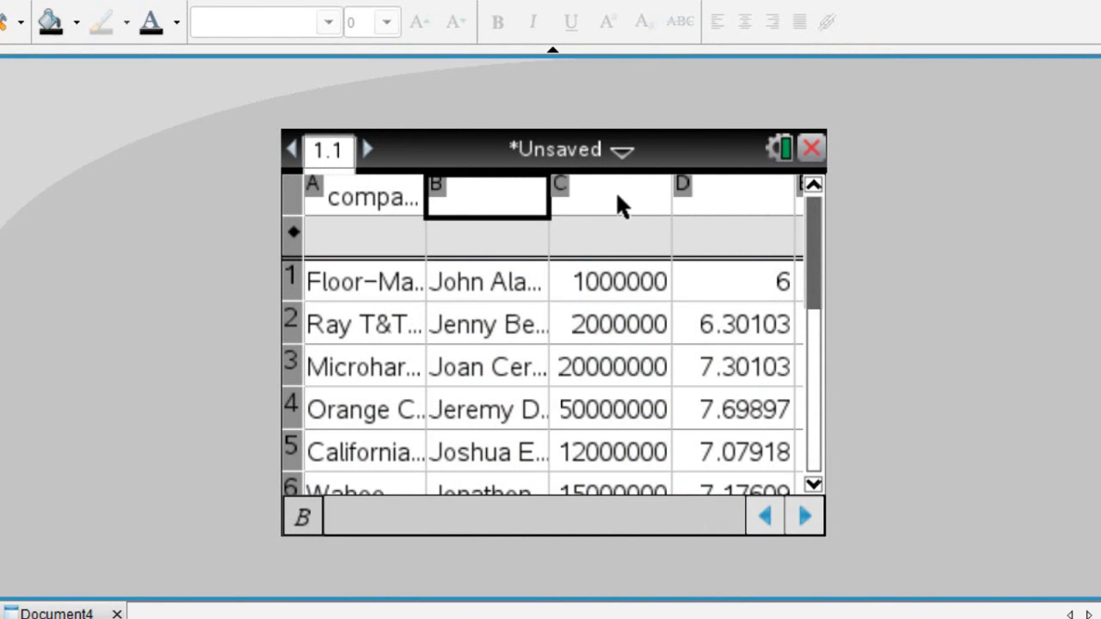
mouse_move(618, 286)
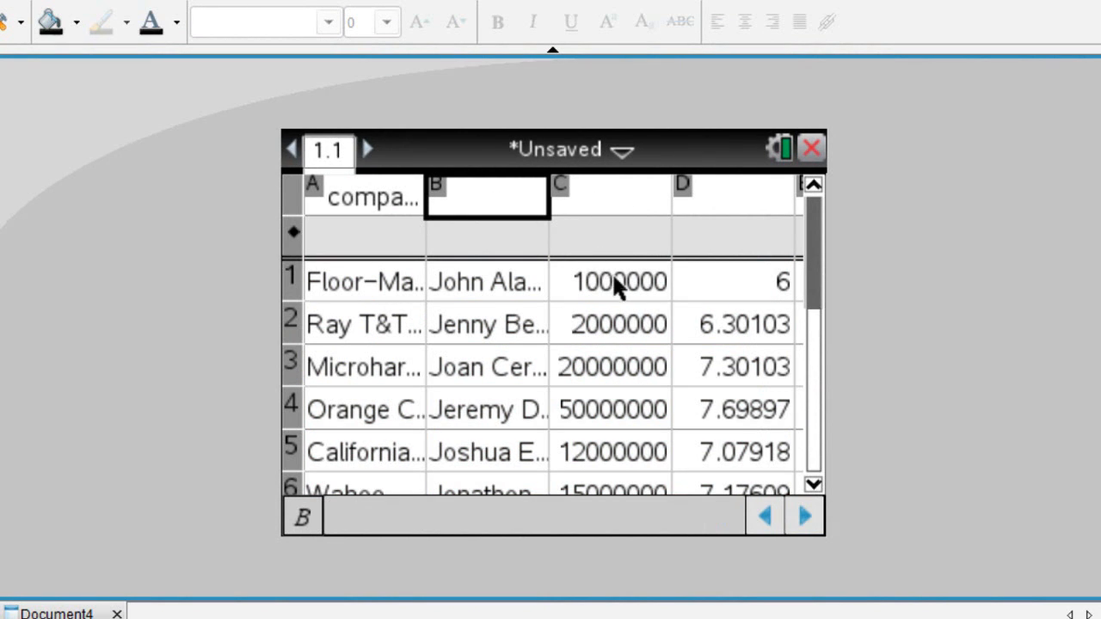
left_click(609, 282)
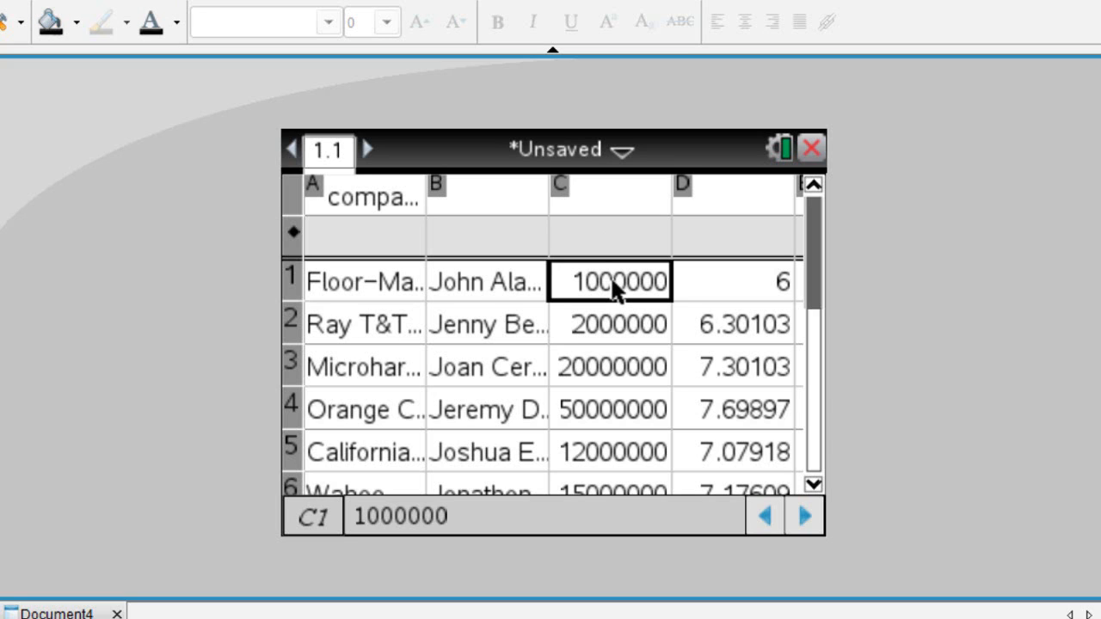
left_click(487, 282)
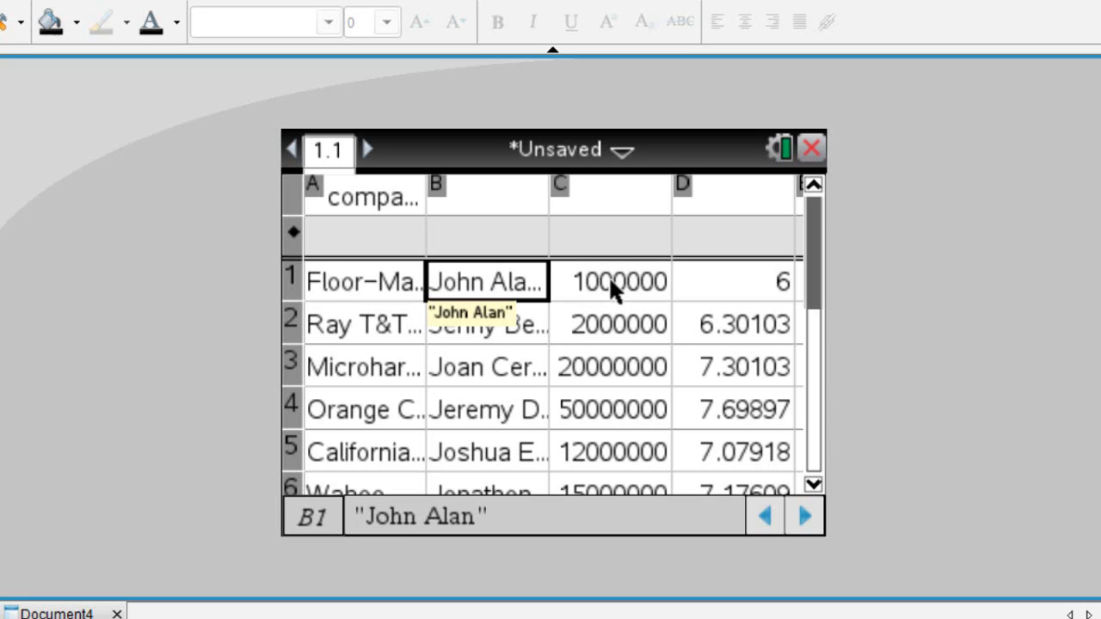
left_click(733, 282)
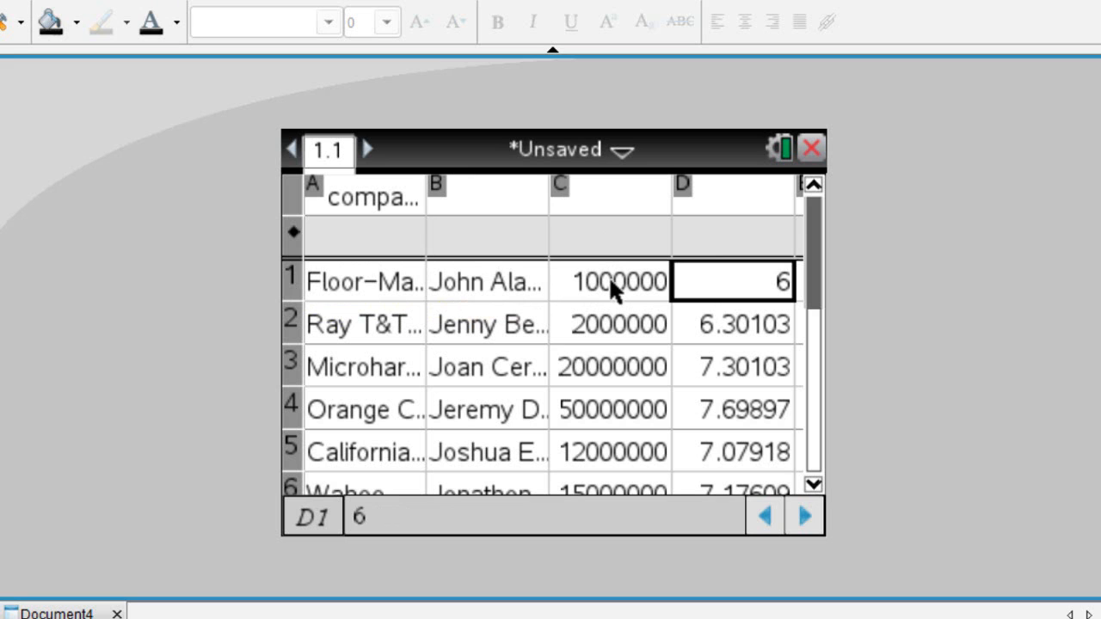
left_click(733, 323)
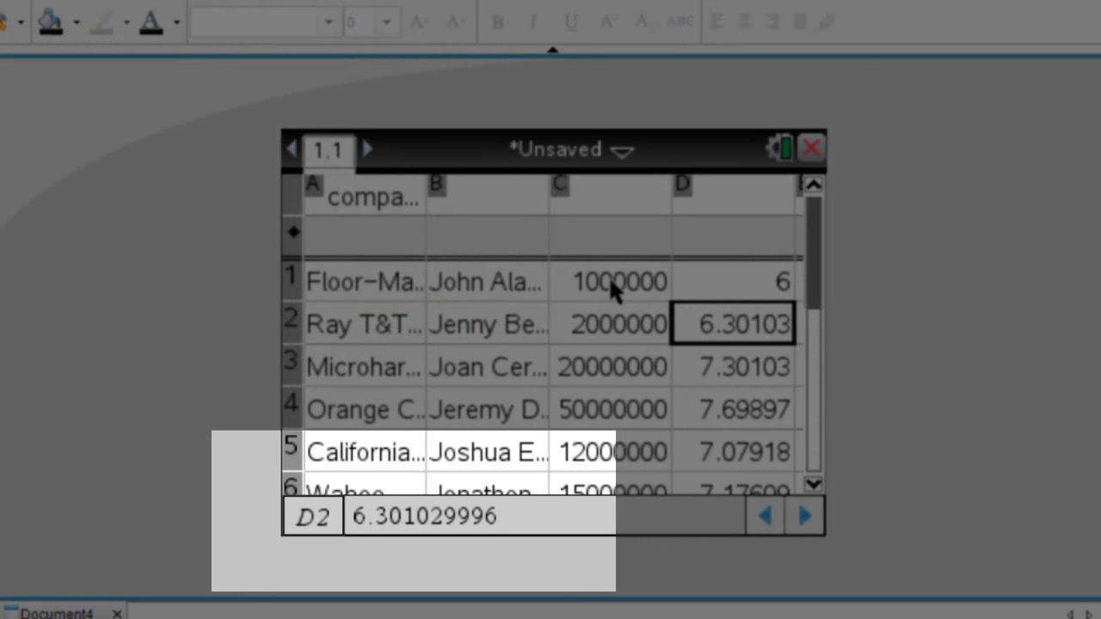
left_click(733, 410)
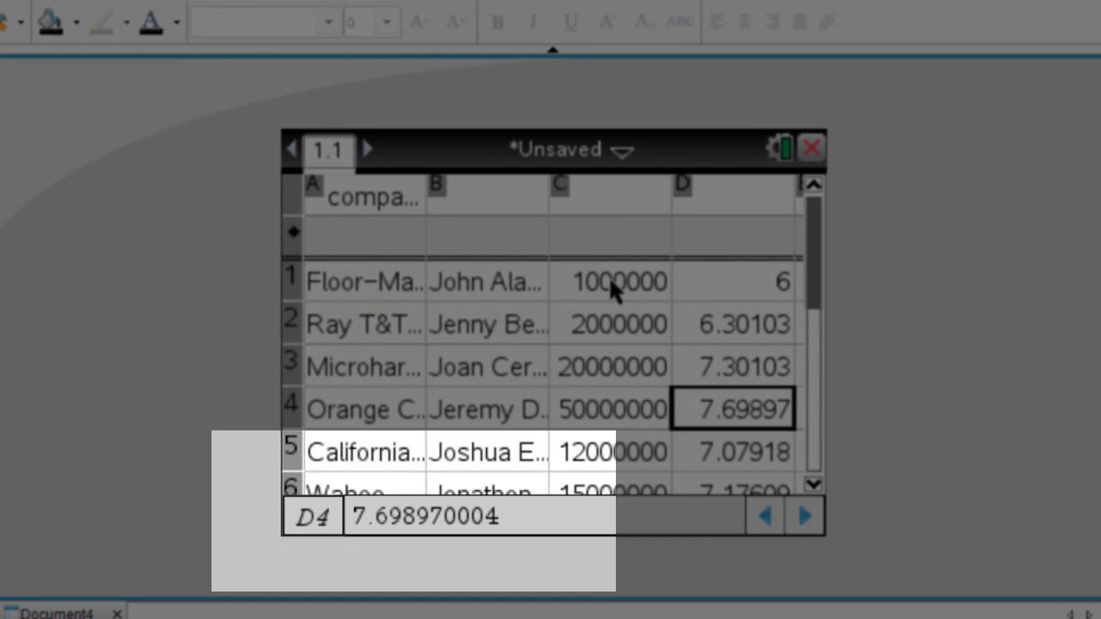
left_click(611, 282)
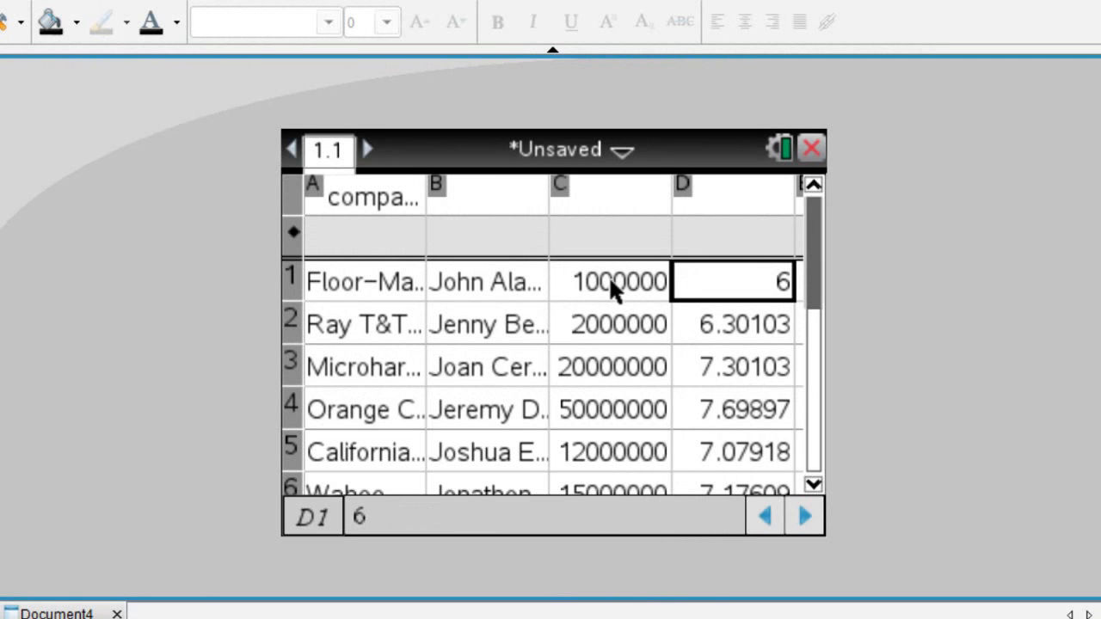
left_click(611, 282)
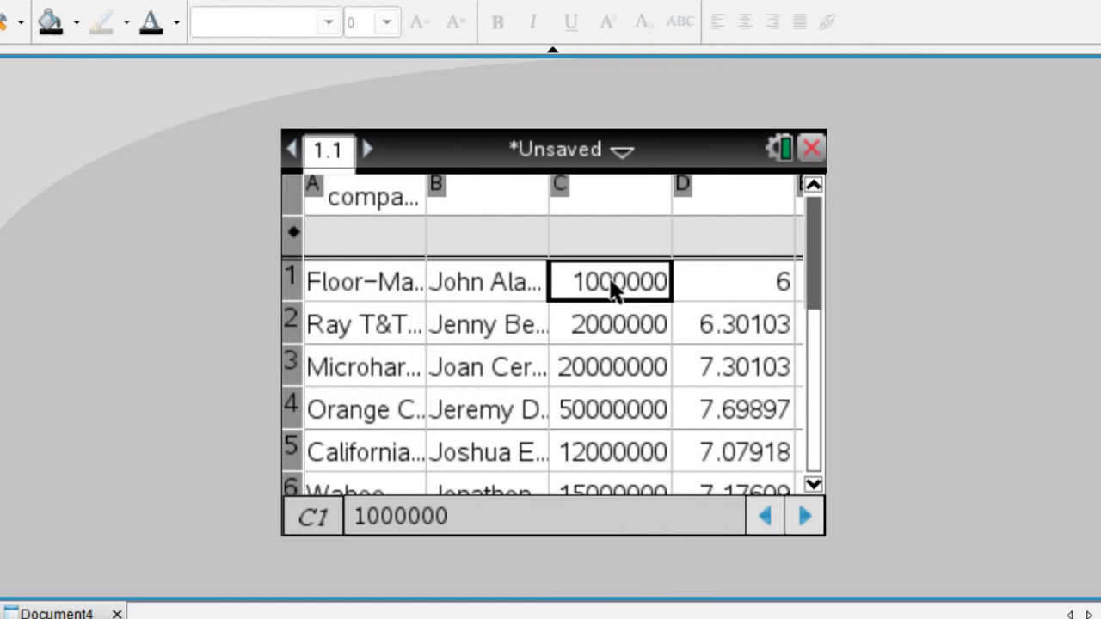
left_click(731, 282)
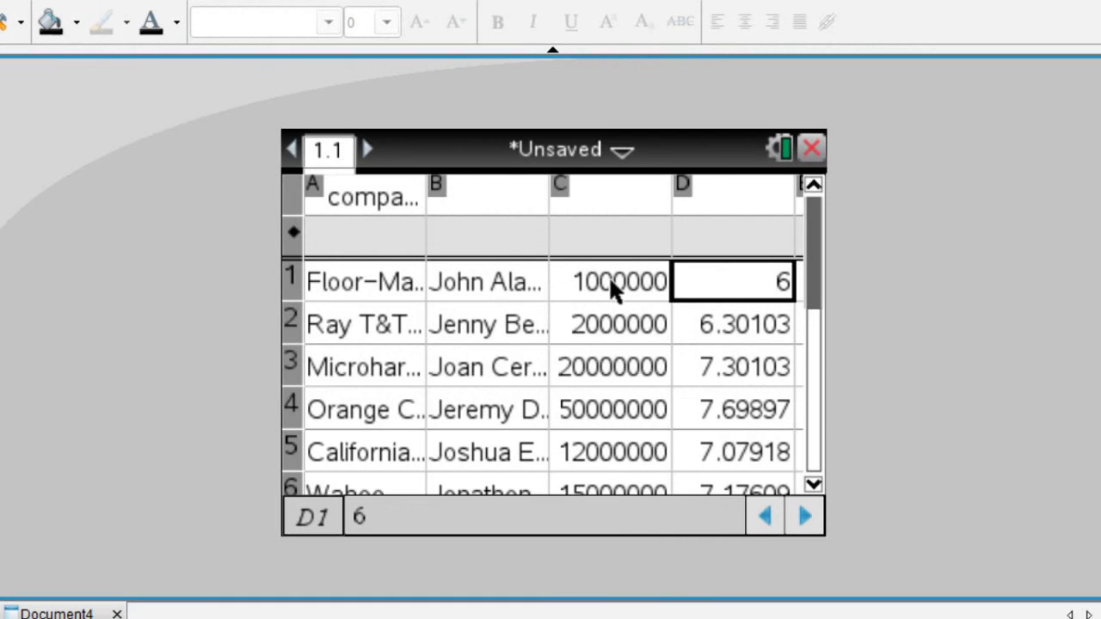